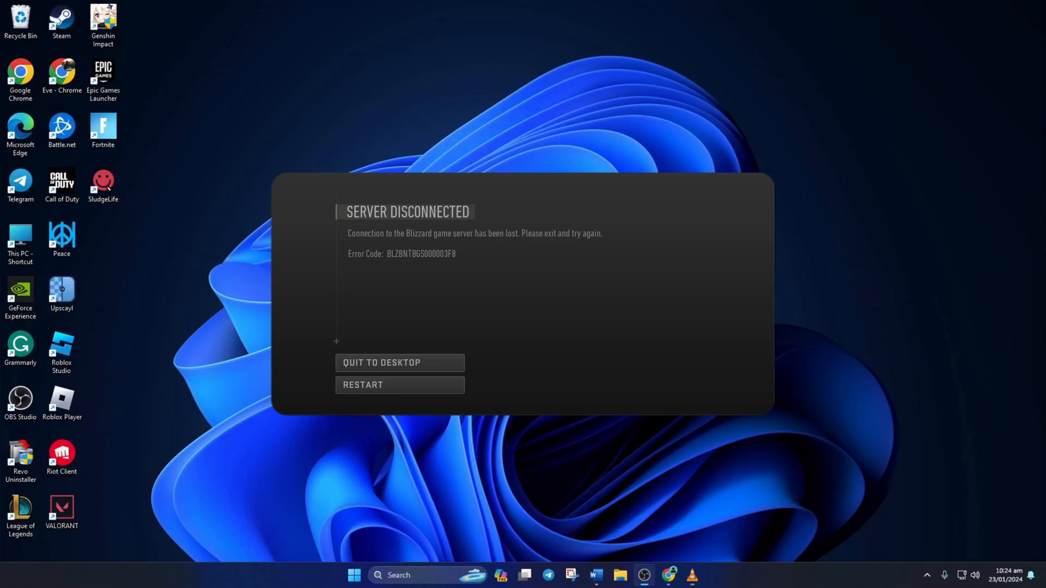
Quit the Call of Duty server-disconnected error back to the desktop
{"action": "left_click", "coordinate": [398, 361]}
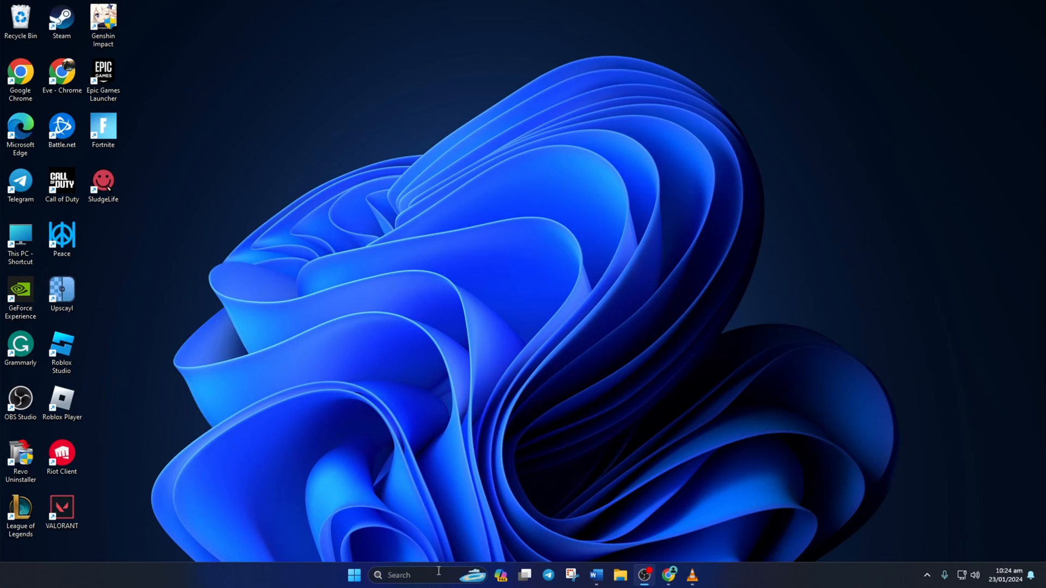
Launch Command Prompt as administrator from taskbar search, approving the UAC prompt
{"action": "type", "text": "cmd"}
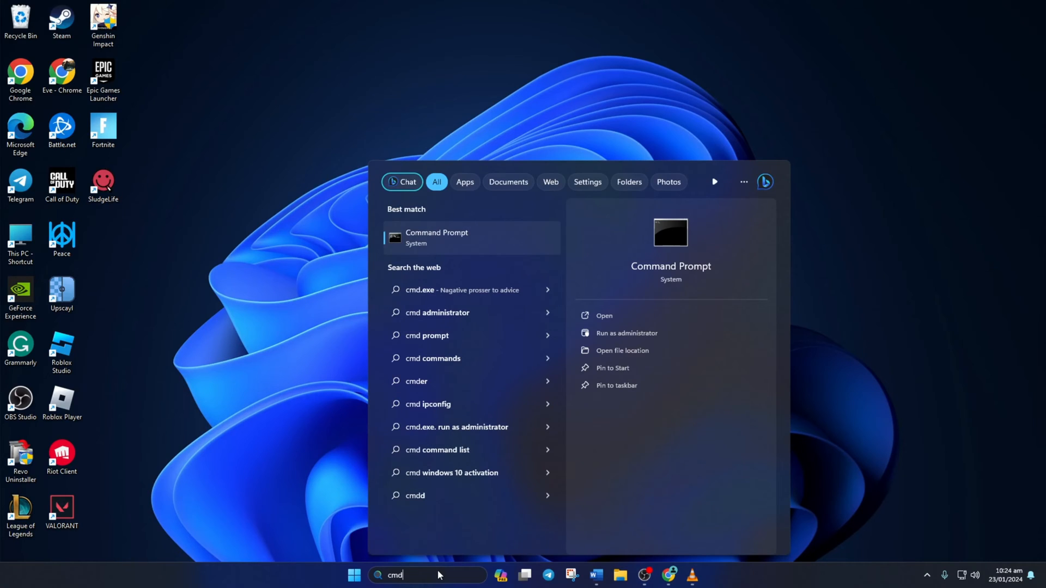
{"action": "right_click", "coordinate": [436, 238]}
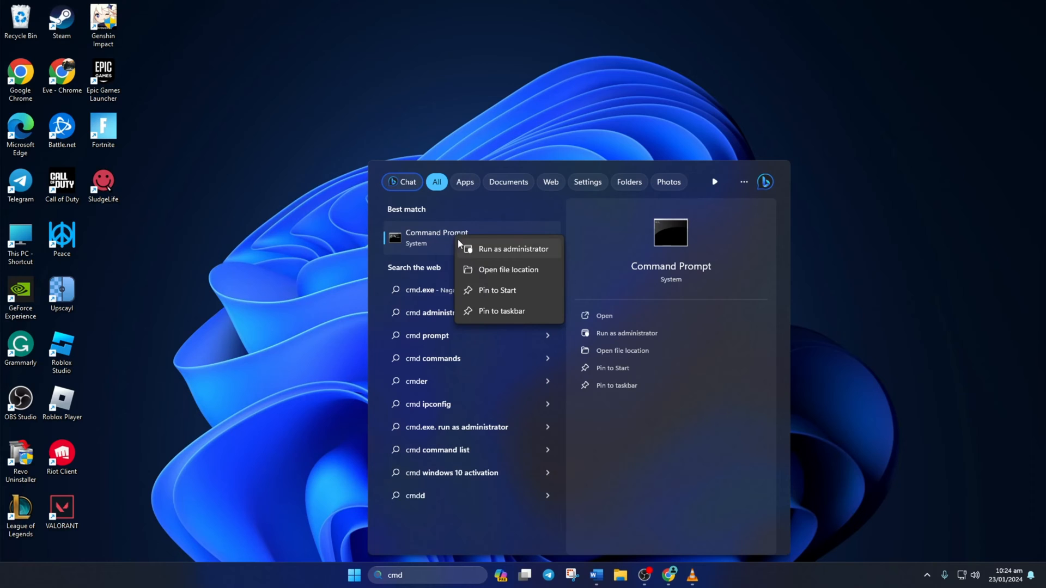
{"action": "left_click", "coordinate": [513, 248]}
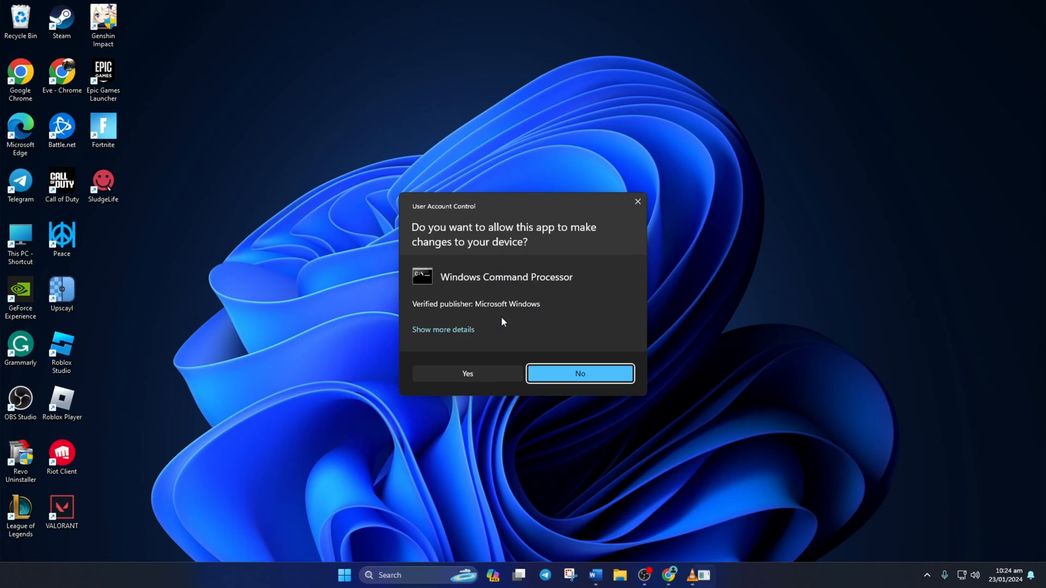
{"action": "left_click", "coordinate": [468, 374]}
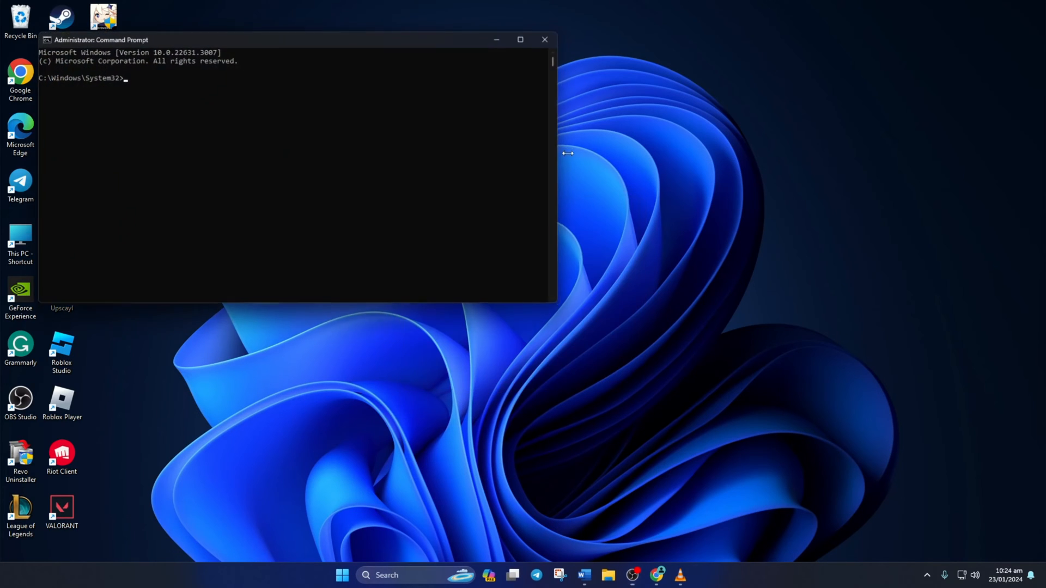
Run netsh winsock reset, ipconfig /flushdns, /release, /renew and netsh int ip reset in the maximized console
{"action": "left_click", "coordinate": [520, 39]}
{"action": "type", "text": "netsh winsock reset"}
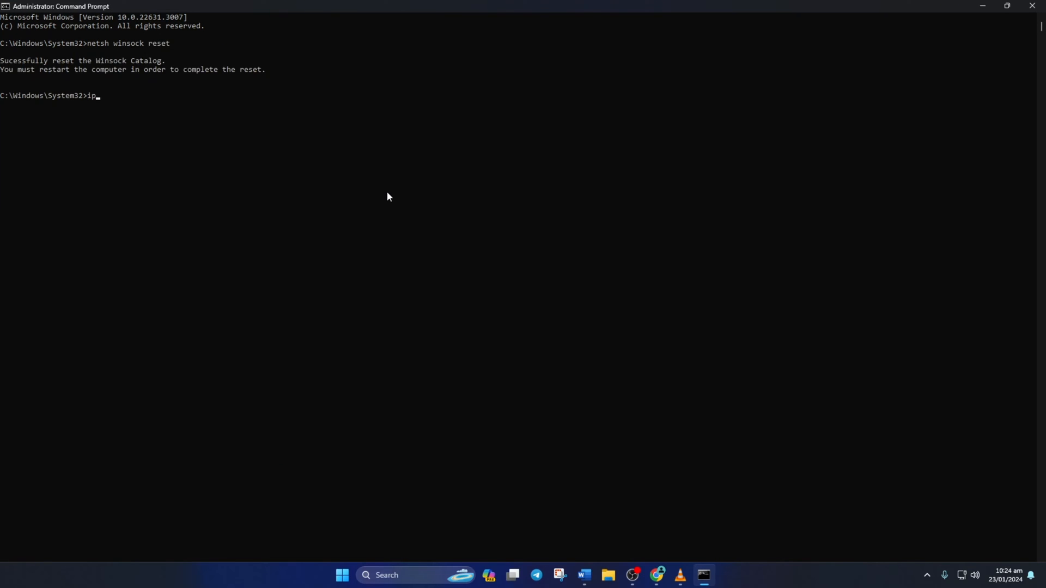
{"action": "type", "text": "config /"}
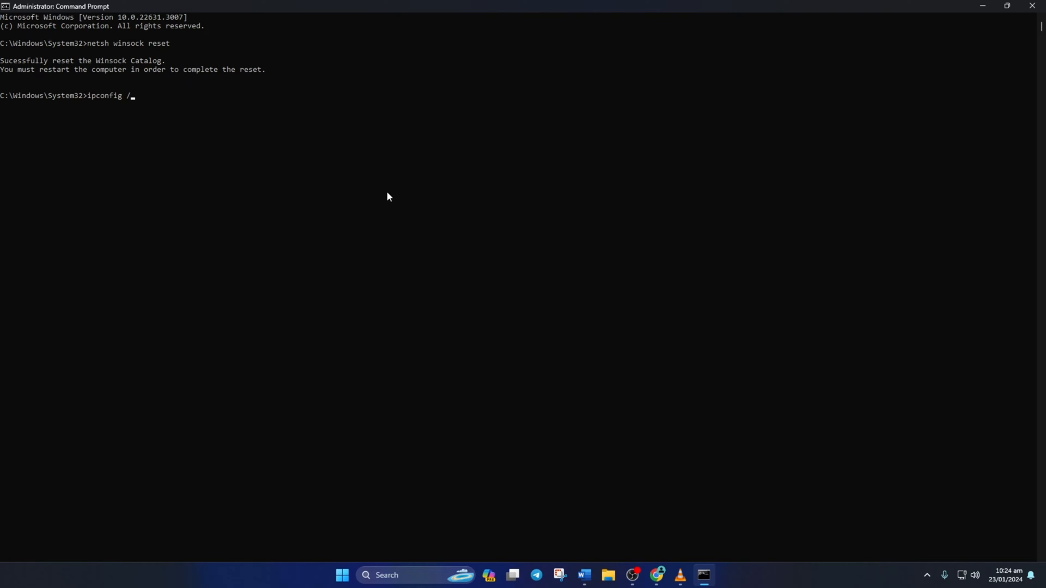
{"action": "type", "text": "flushdns"}
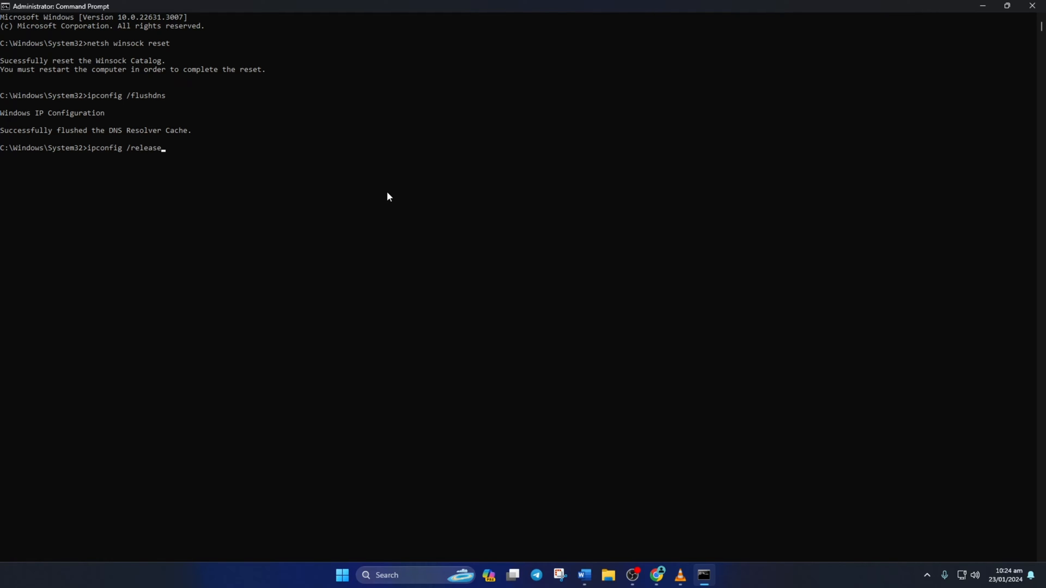
{"action": "type", "text": "ipconfig /renew"}
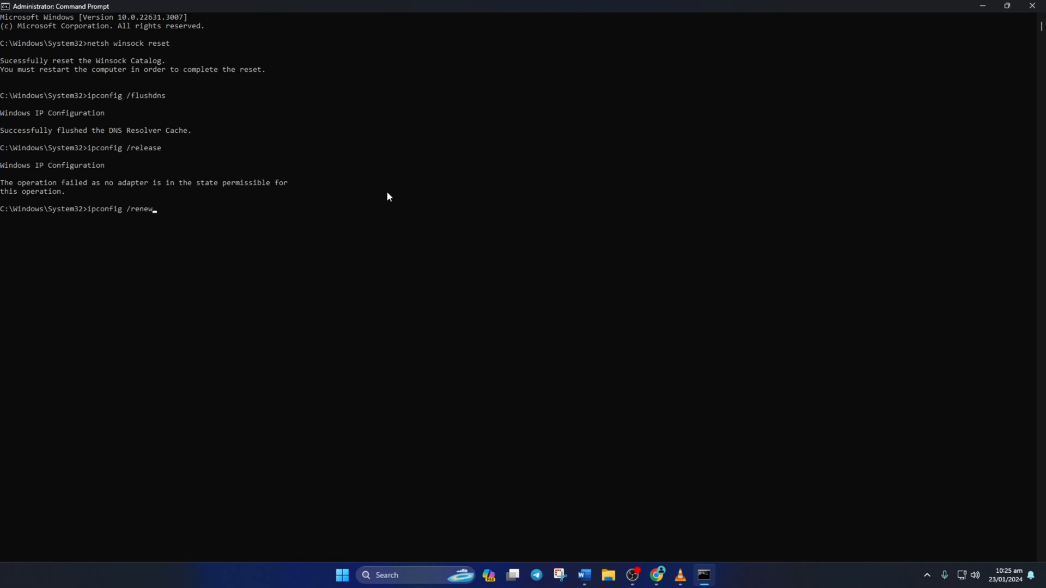
{"action": "type", "text": "netsh int"}
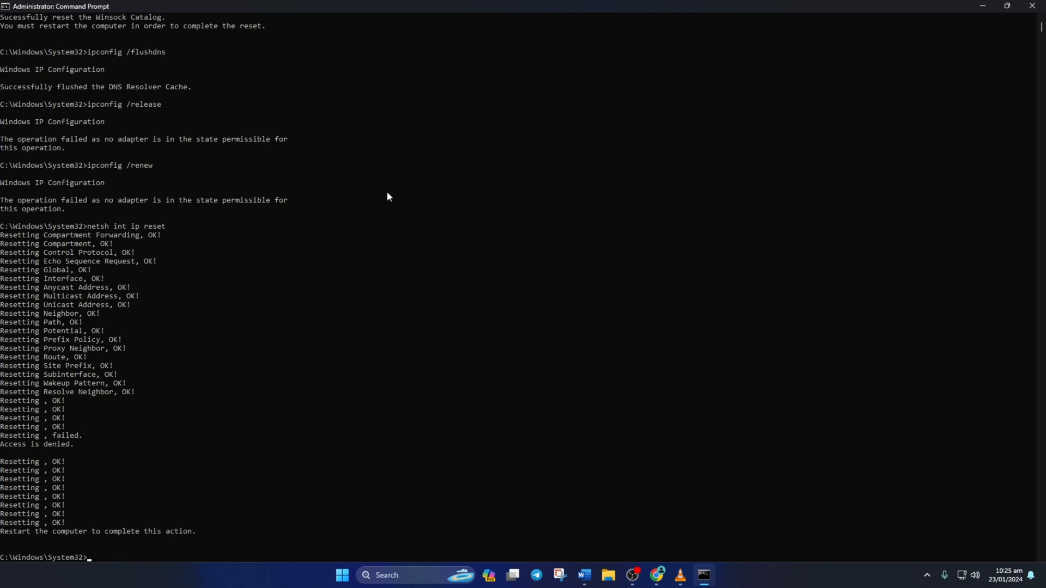
{"action": "left_click", "coordinate": [341, 575]}
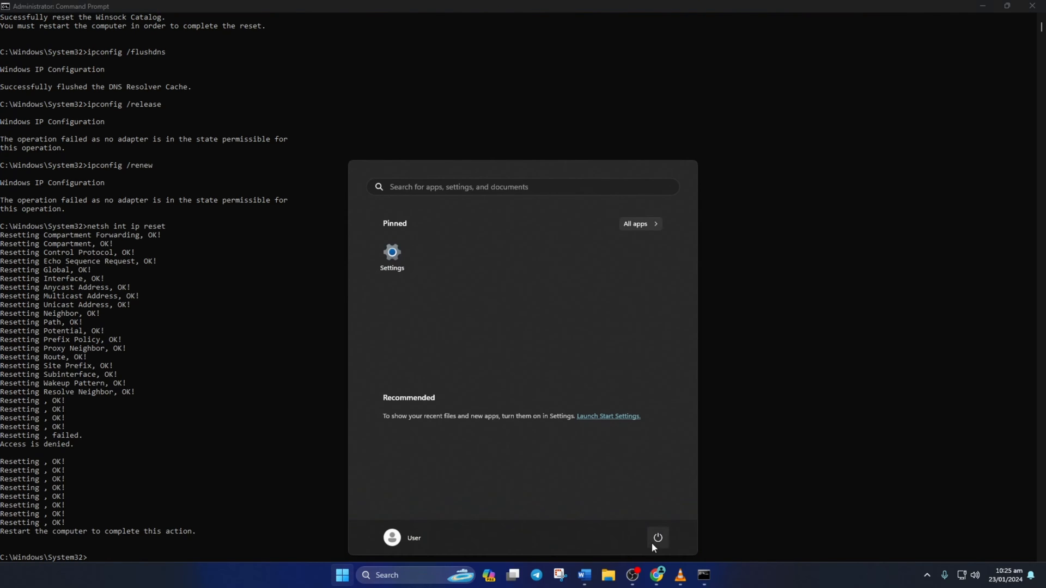
Restart the computer, then launch a fresh Command Prompt from search
{"action": "left_click", "coordinate": [657, 538]}
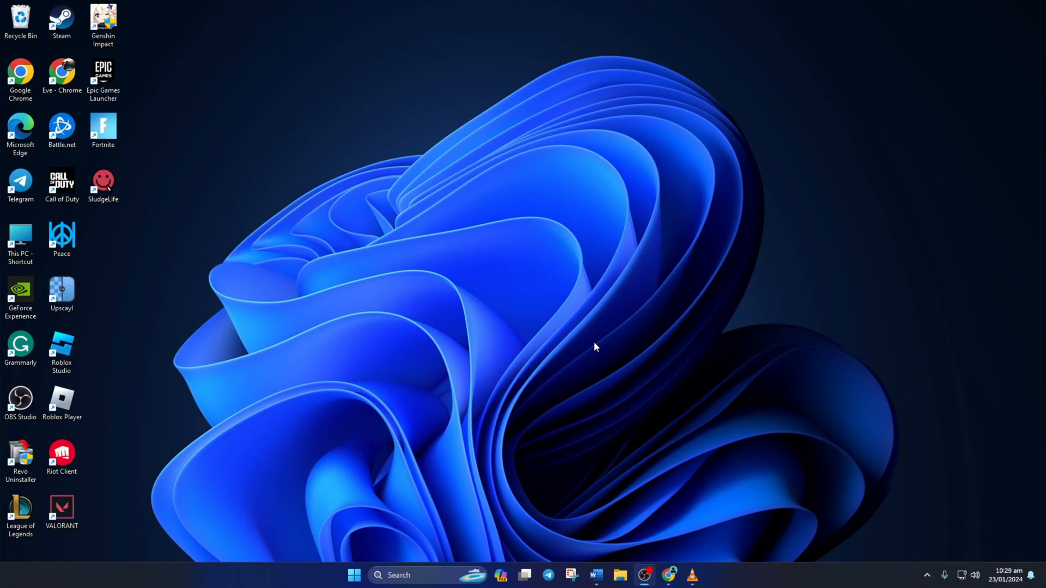
{"action": "mouse_move", "coordinate": [400, 569]}
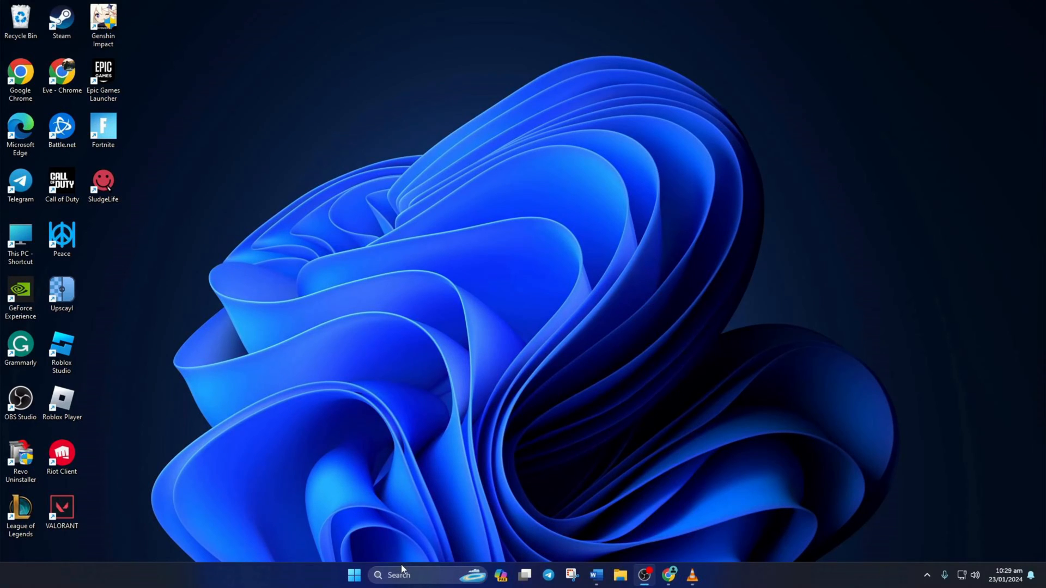
{"action": "type", "text": "cmd"}
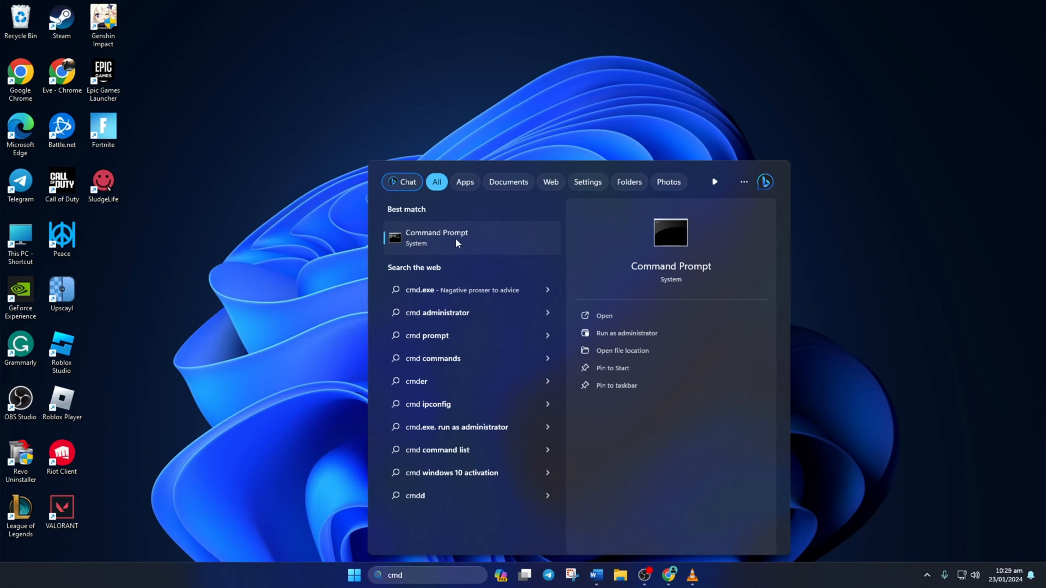
{"action": "left_click", "coordinate": [436, 238]}
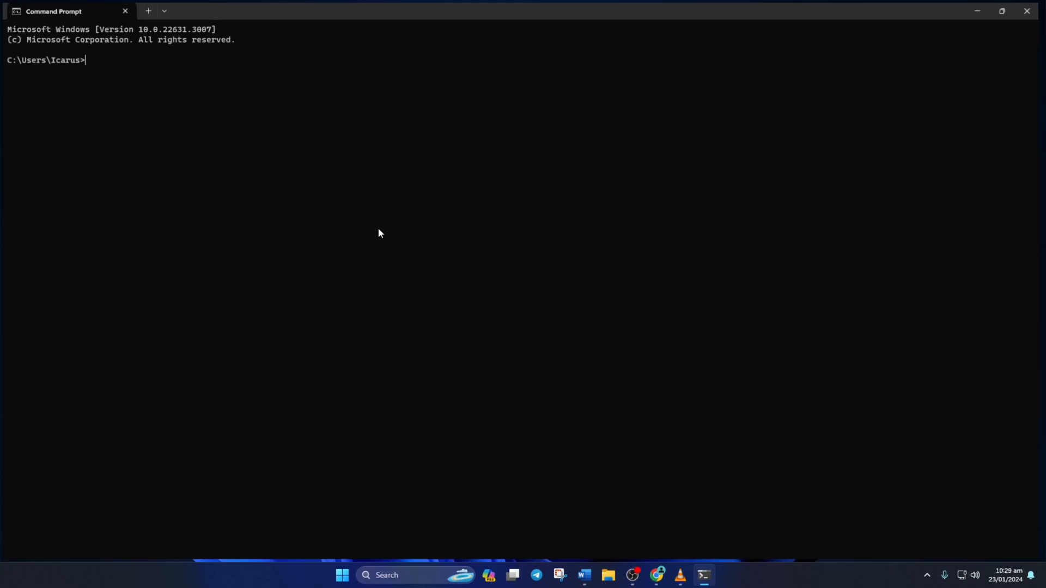
Ping 1.1.1.1 and 8.8.8.8 to confirm connectivity with no packet loss
{"action": "type", "text": "ping"}
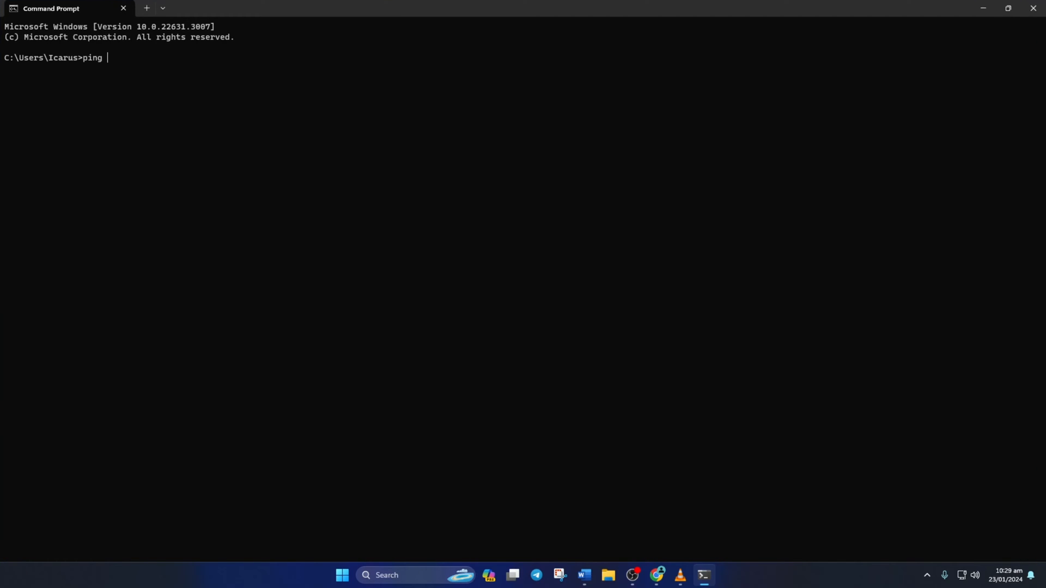
{"action": "type", "text": "1.1.1.1"}
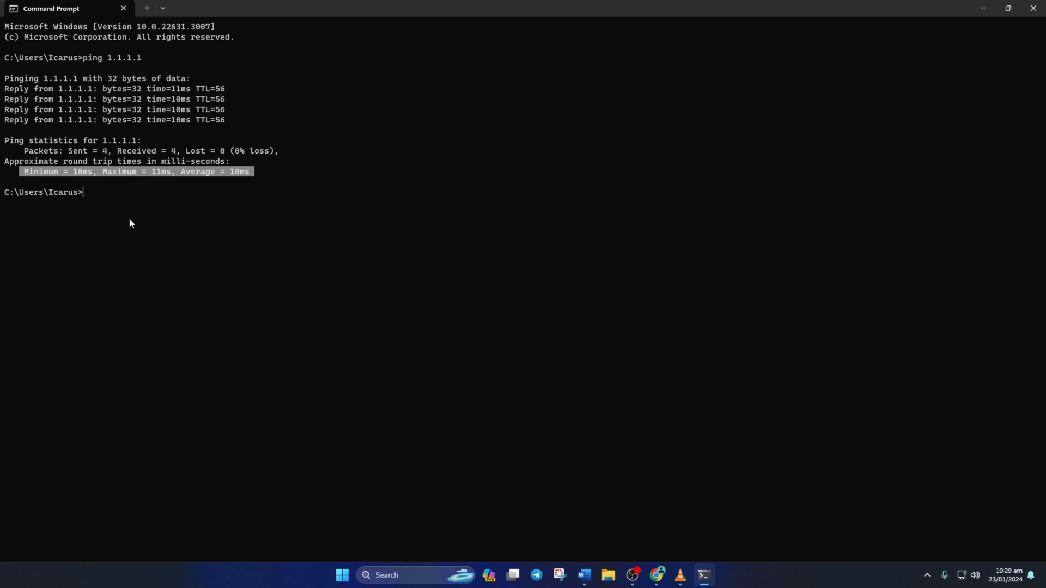
{"action": "type", "text": "pi"}
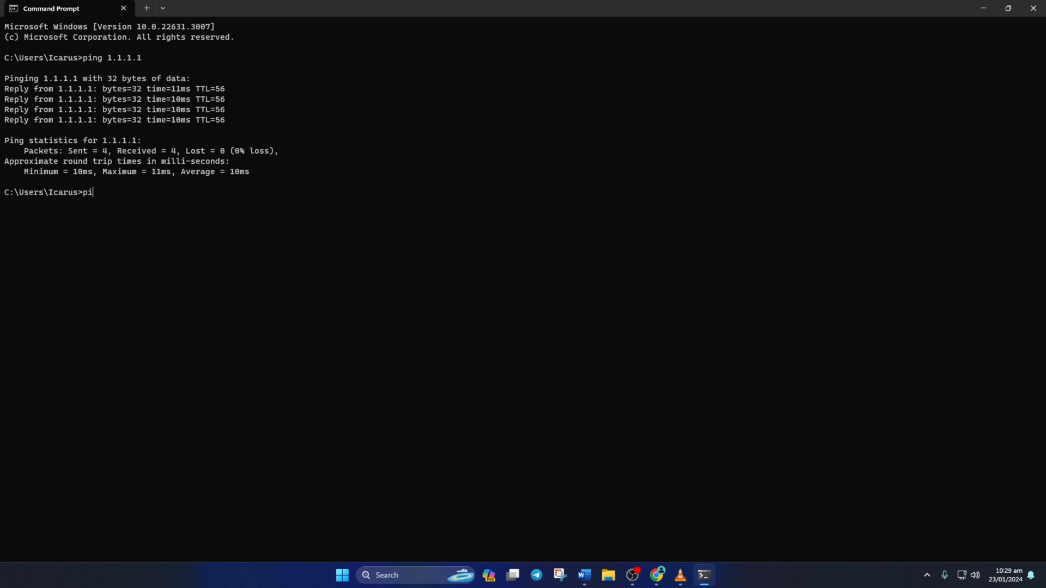
{"action": "type", "text": "ng 8.8.8.8"}
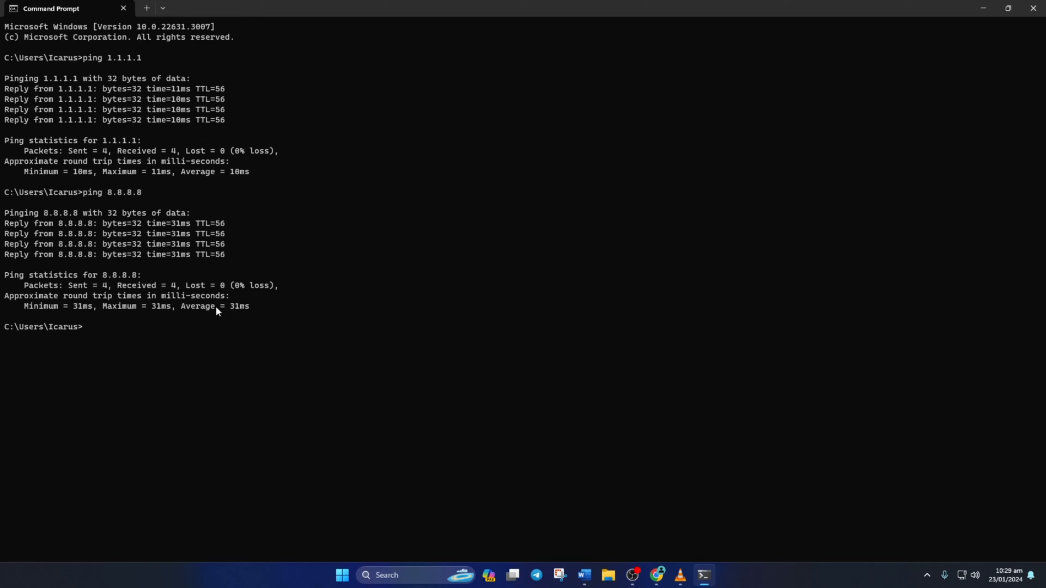
{"action": "triple_click", "coordinate": [133, 306]}
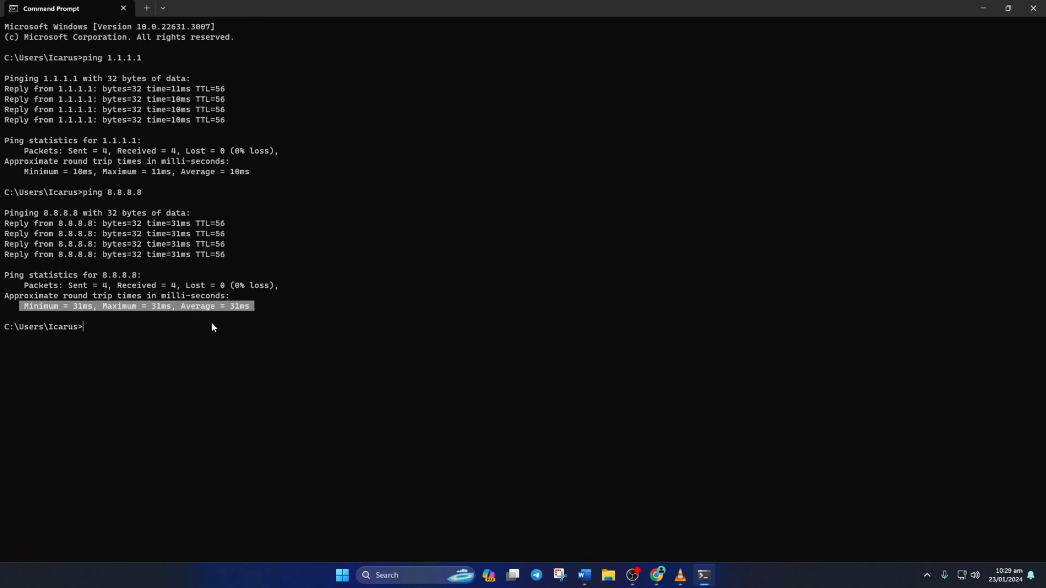
Go to Settings > Network & internet > Ethernet and edit the DNS server assignment
{"action": "left_click", "coordinate": [342, 575]}
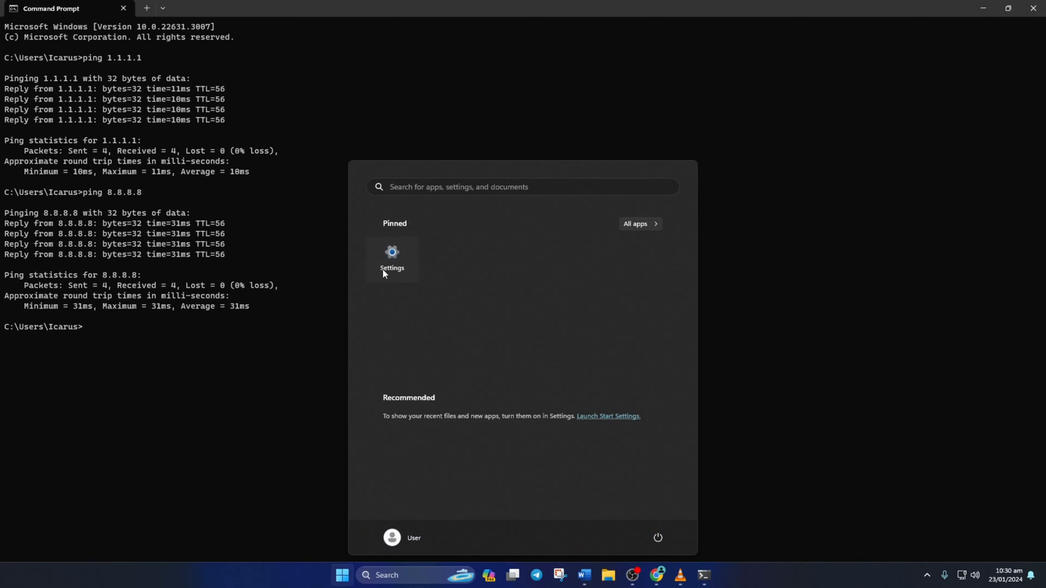
{"action": "left_click", "coordinate": [391, 259]}
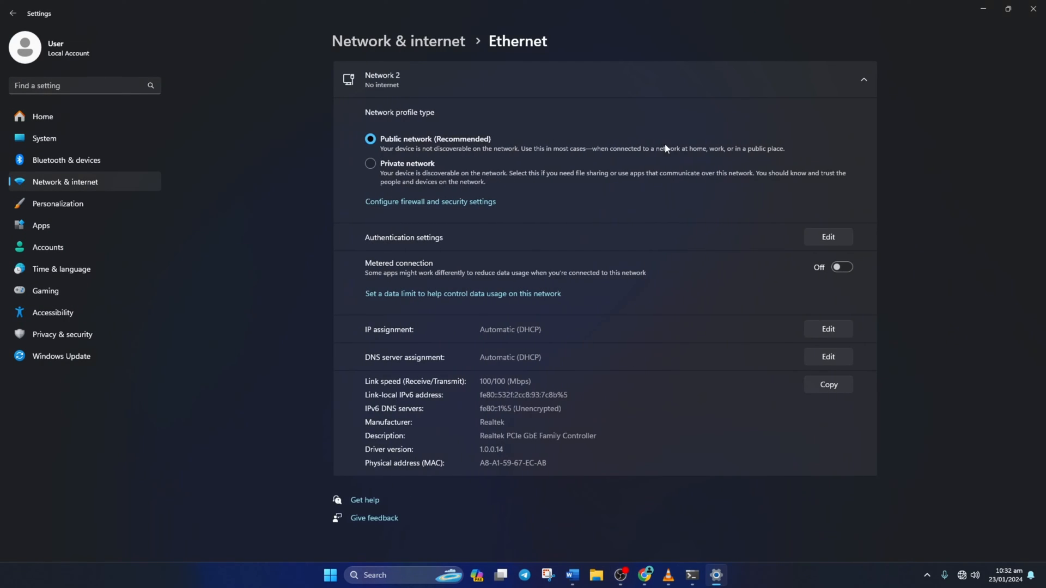
{"action": "mouse_move", "coordinate": [777, 357]}
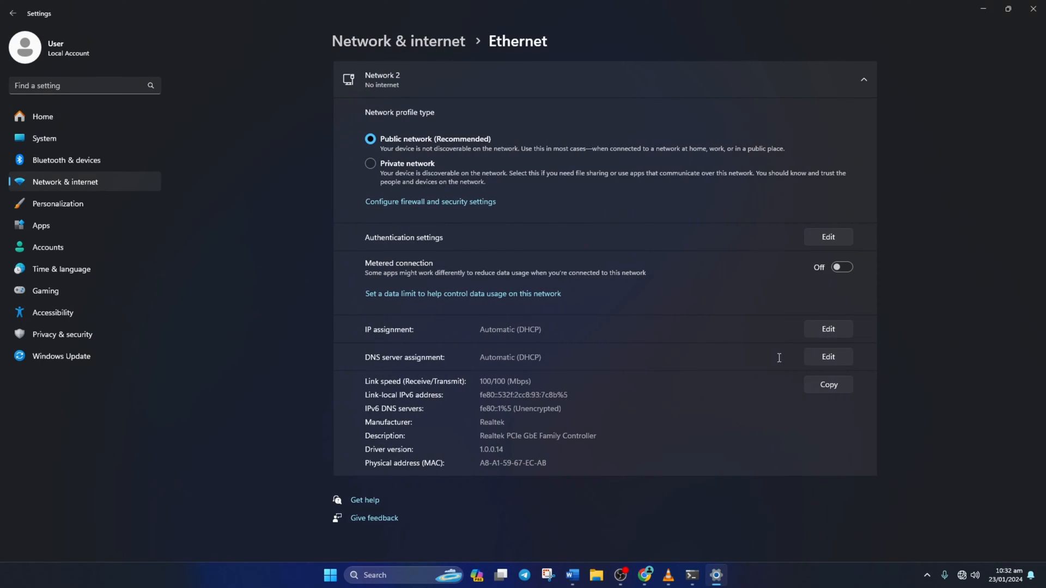
{"action": "left_click", "coordinate": [827, 357]}
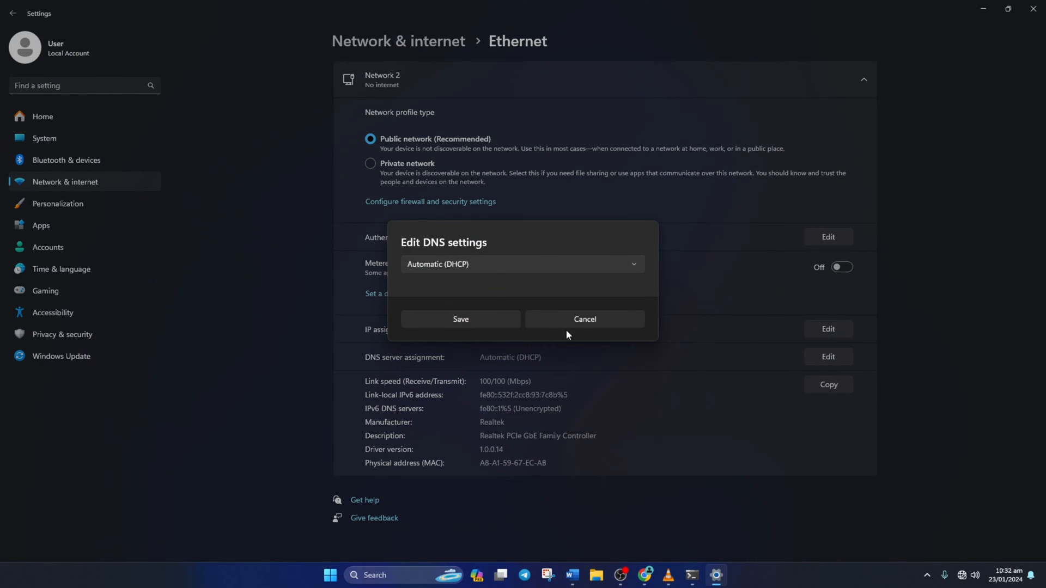
Switch DNS to Manual IPv4, enter 8.8.8.8 preferred and 8.8.4.4 alternate, and save
{"action": "left_click", "coordinate": [521, 264]}
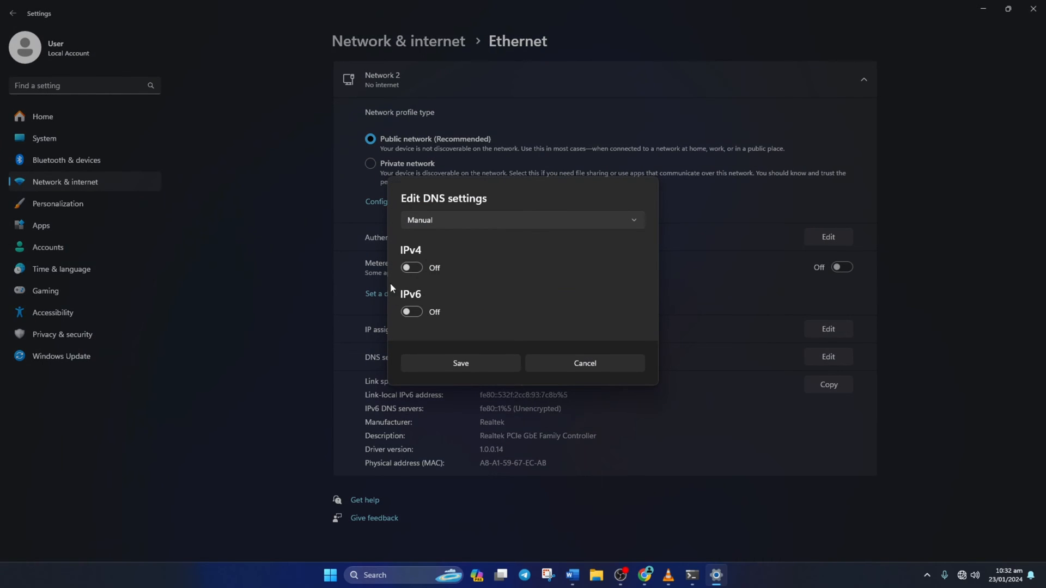
{"action": "left_click", "coordinate": [411, 268]}
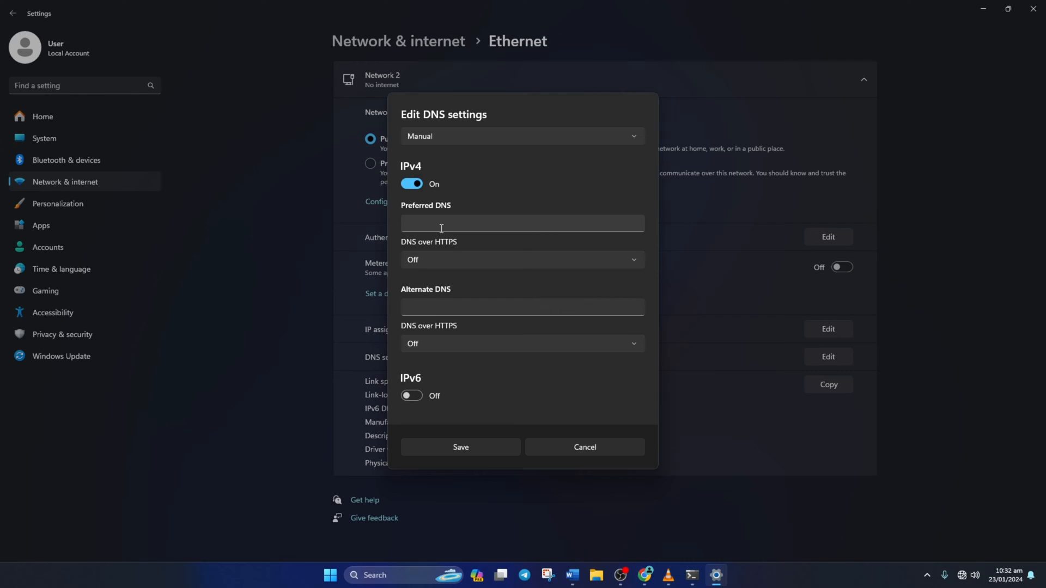
{"action": "type", "text": "1.1.1."}
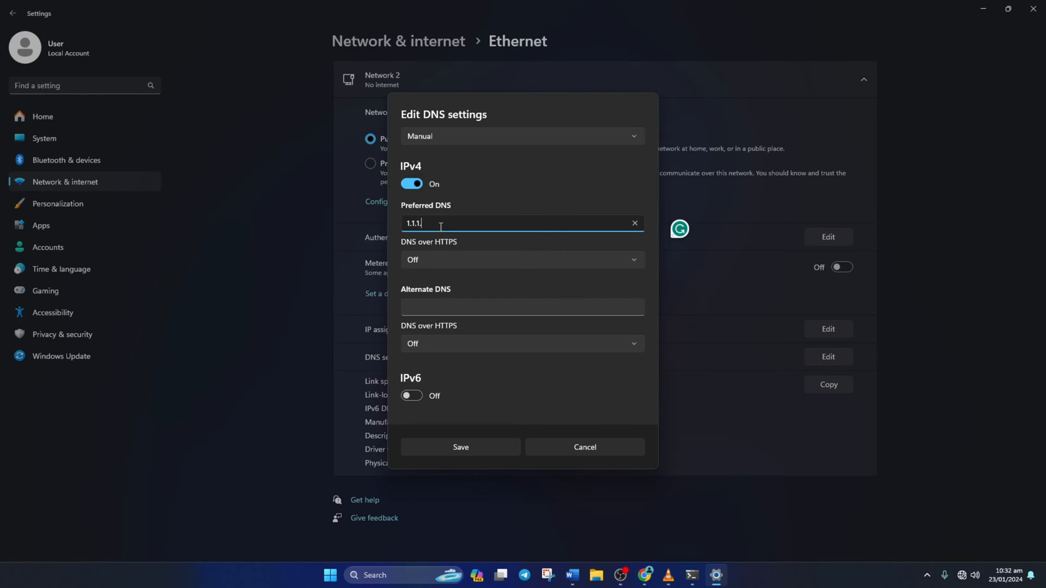
{"action": "type", "text": "1"}
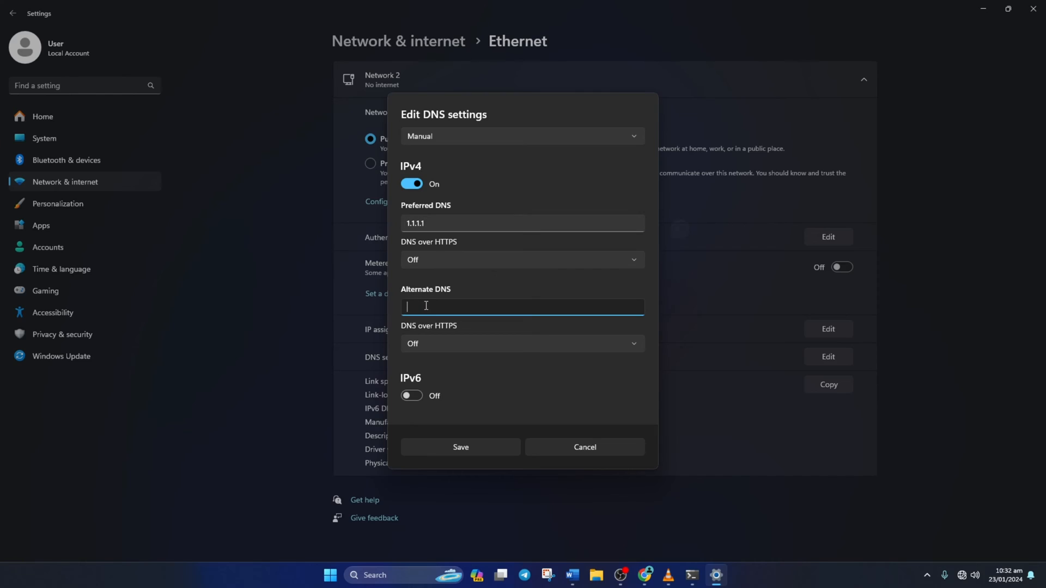
{"action": "type", "text": "1.0.0.1"}
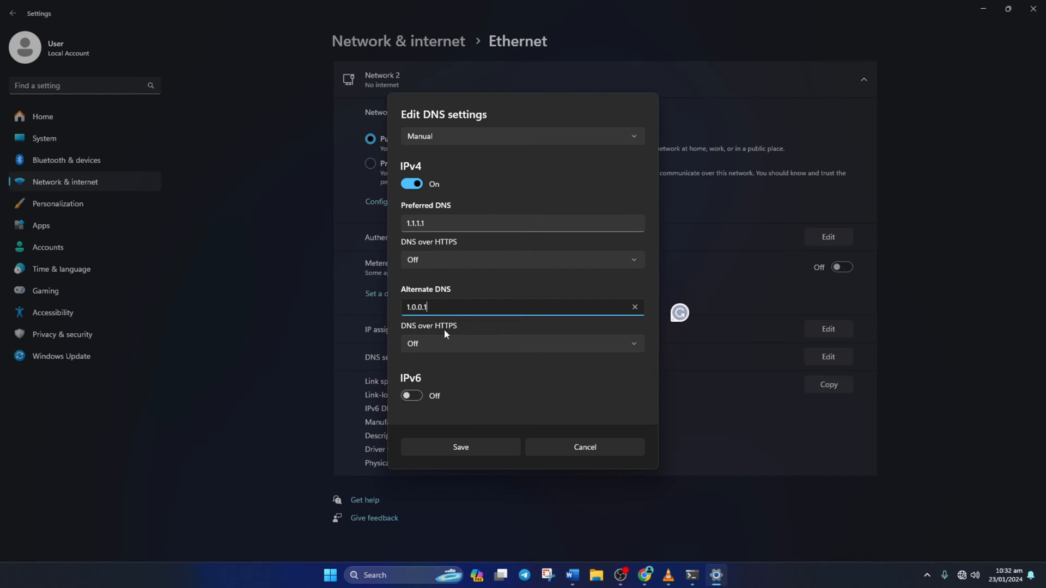
{"action": "left_click", "coordinate": [468, 222]}
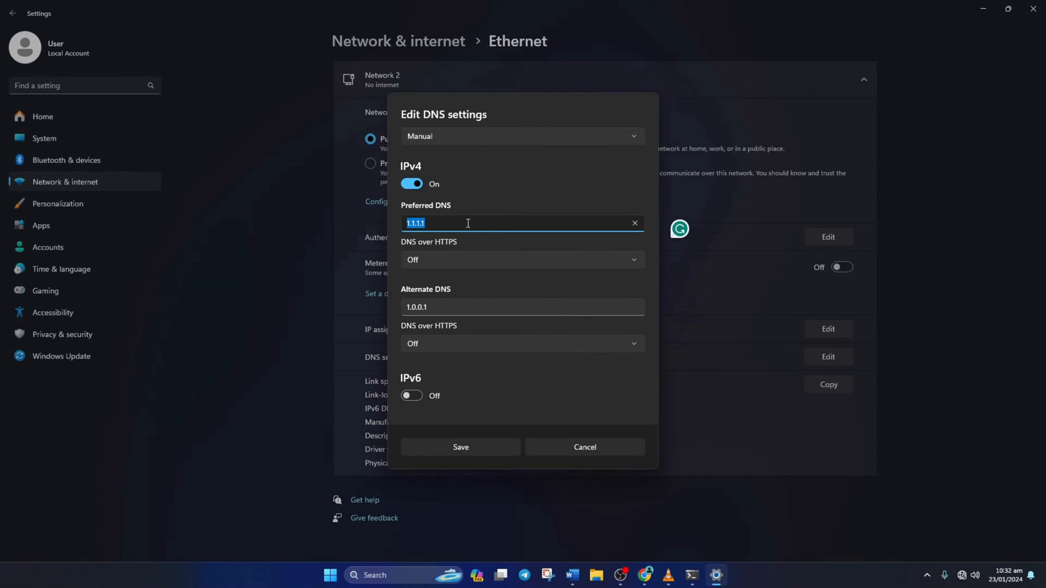
{"action": "type", "text": "8.8.8.8"}
{"action": "left_click", "coordinate": [522, 307]}
{"action": "type", "text": "8.8.4.4"}
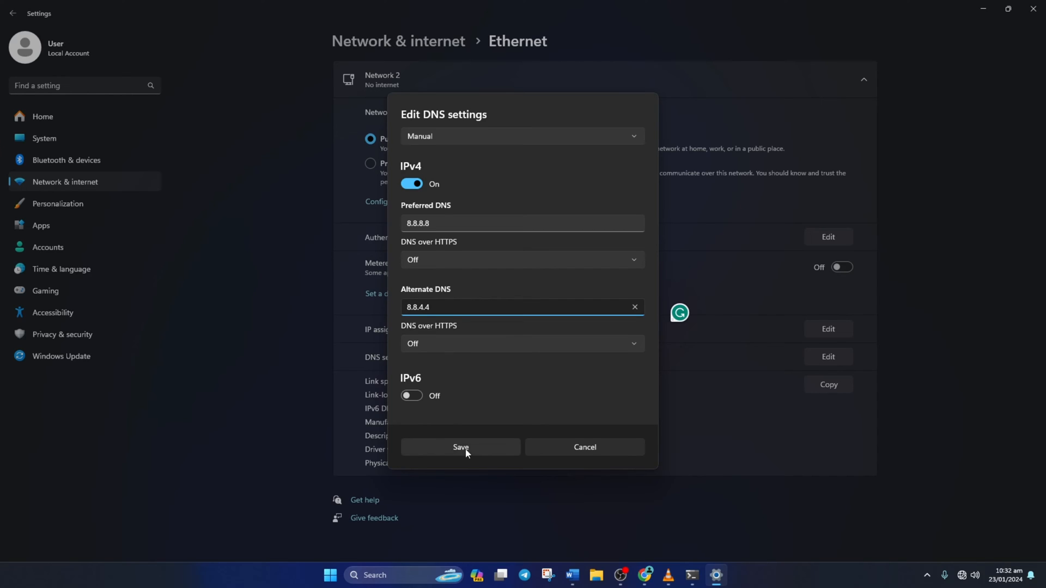
{"action": "left_click", "coordinate": [459, 446]}
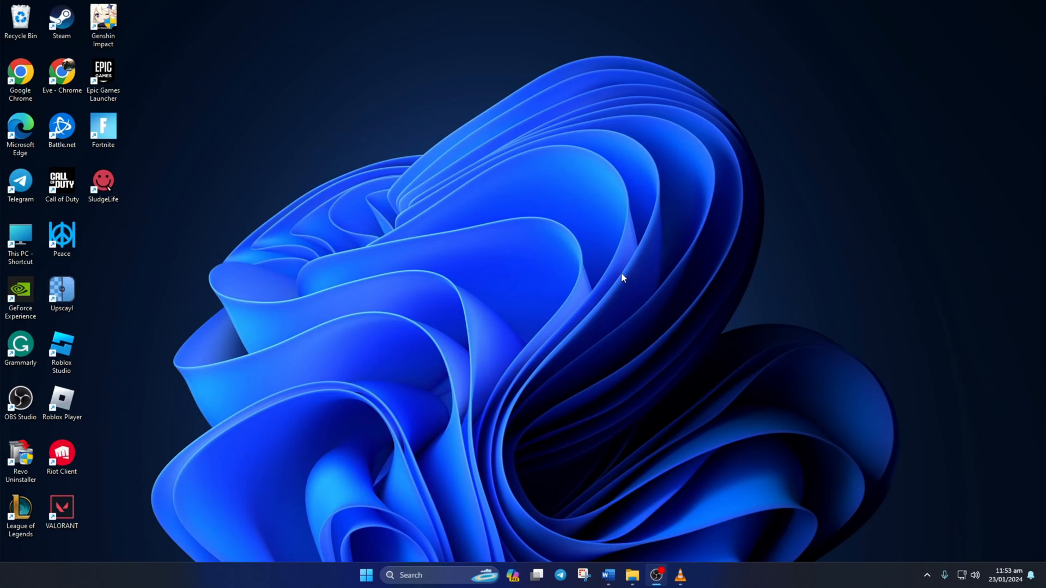
{"action": "mouse_move", "coordinate": [538, 288]}
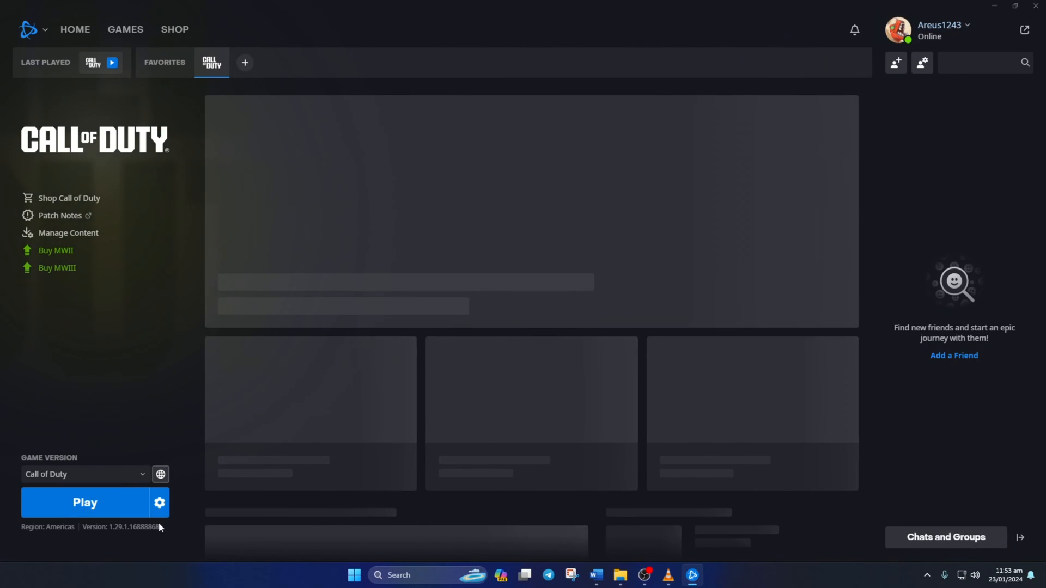
Use the Call of Duty gear menu's Show in Explorer to reach its install folder
{"action": "left_click", "coordinate": [159, 502]}
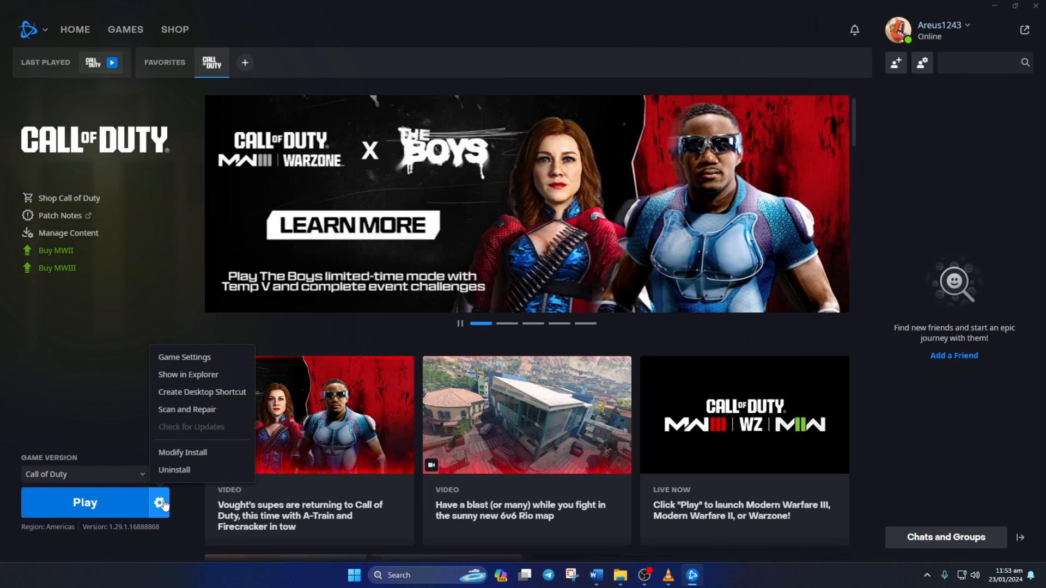
{"action": "left_click", "coordinate": [236, 390]}
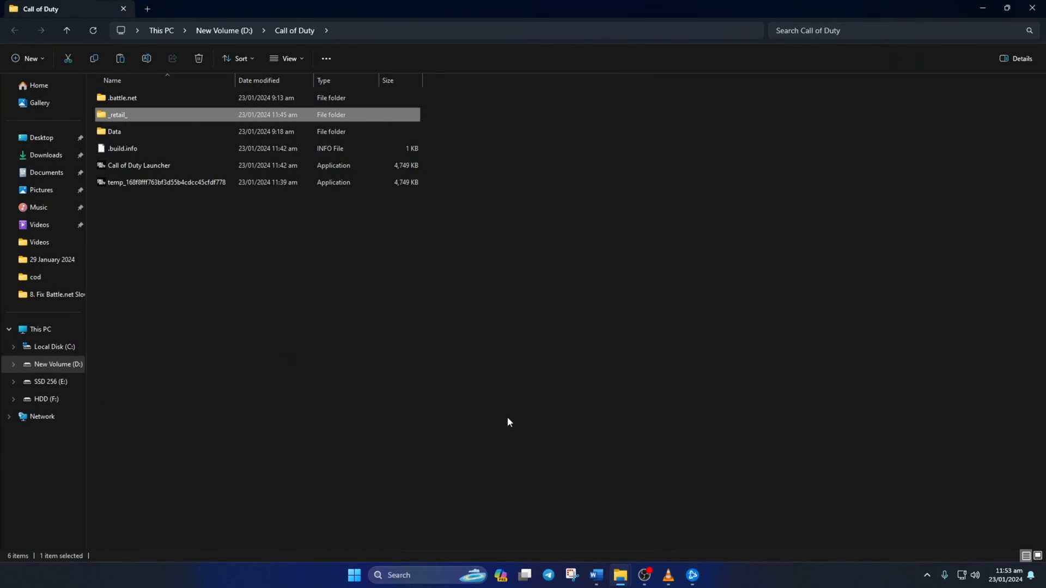
Exit Battle.net from the system tray, then select and delete the .idx files in Data\data
{"action": "left_click", "coordinate": [926, 575]}
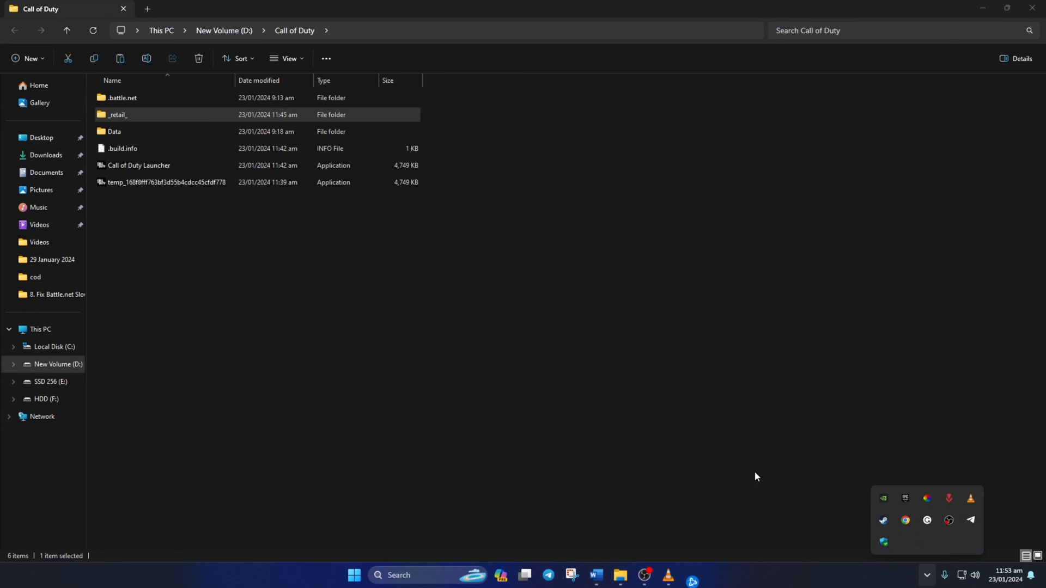
{"action": "right_click", "coordinate": [122, 97]}
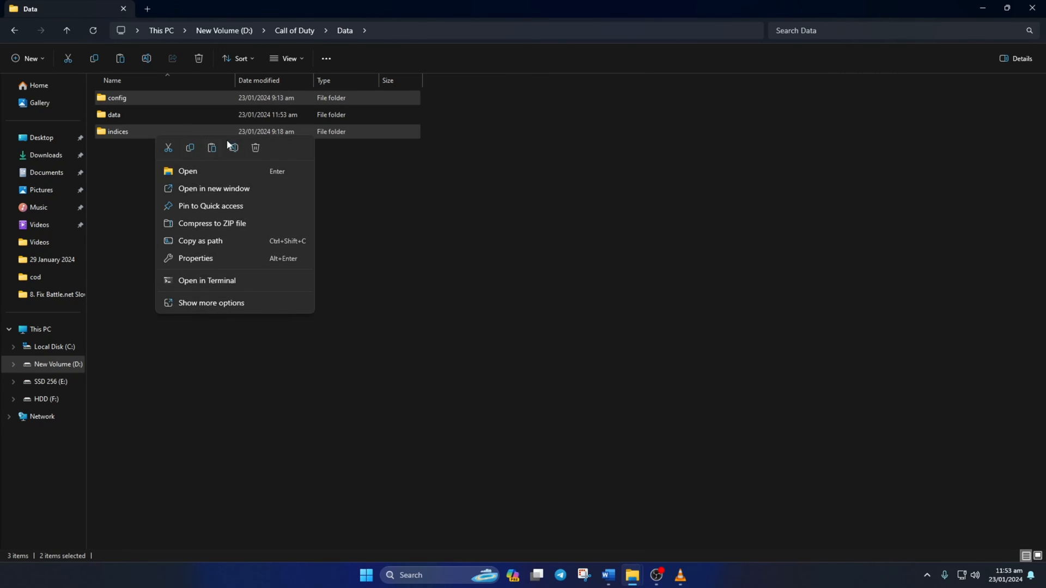
{"action": "left_click", "coordinate": [188, 171]}
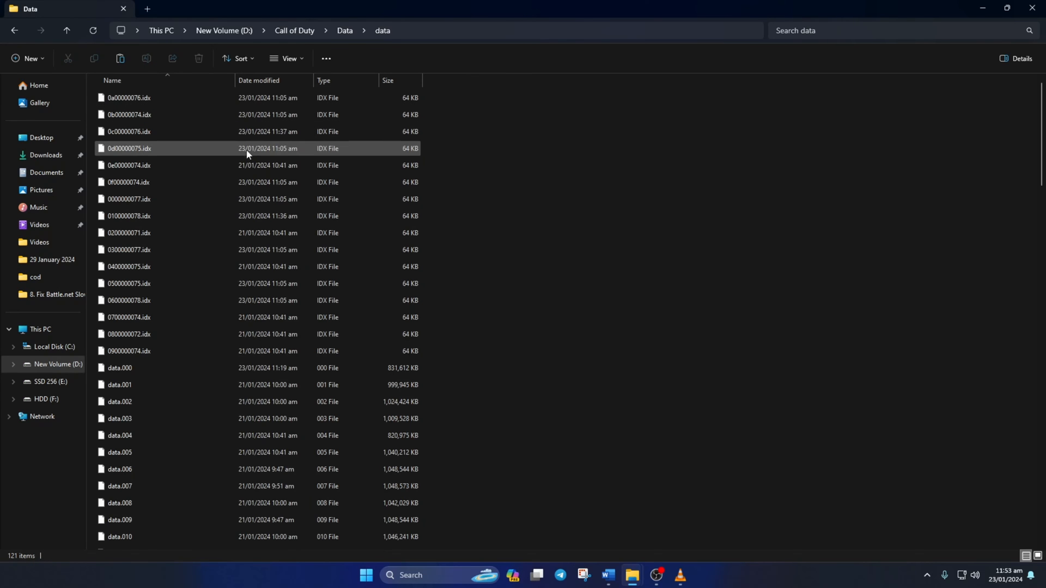
{"action": "left_click", "coordinate": [161, 98]}
{"action": "type", "text": "run"}
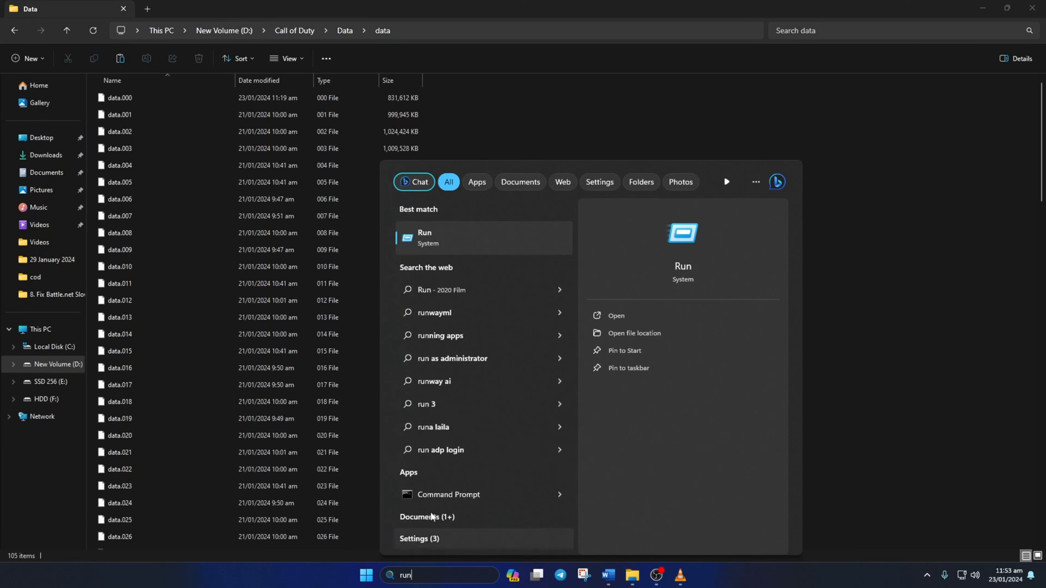
Run %localappdata% from the Run box to reach the local app data folder
{"action": "left_click", "coordinate": [424, 239]}
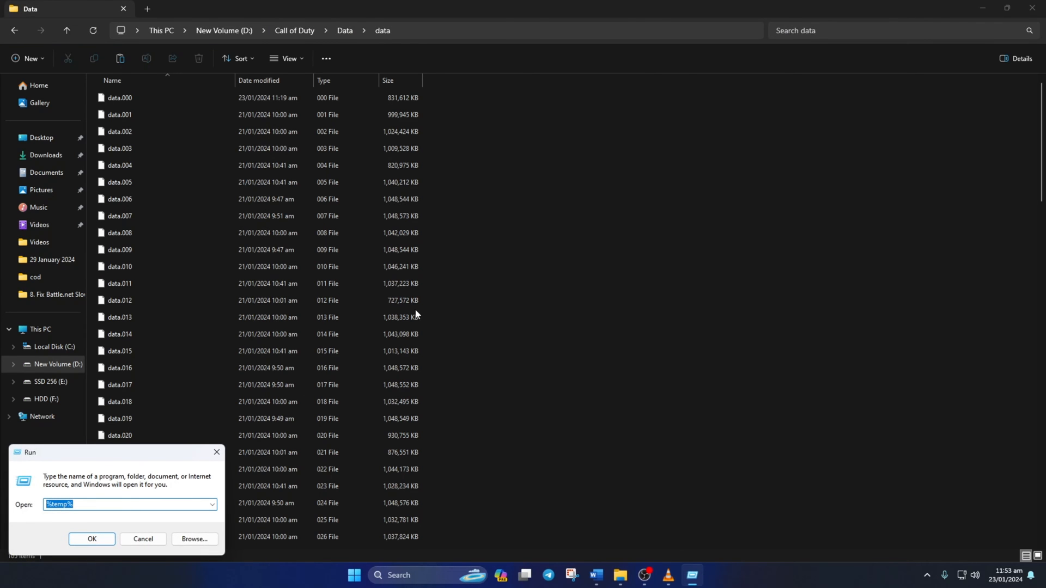
{"action": "type", "text": "%localappdata"}
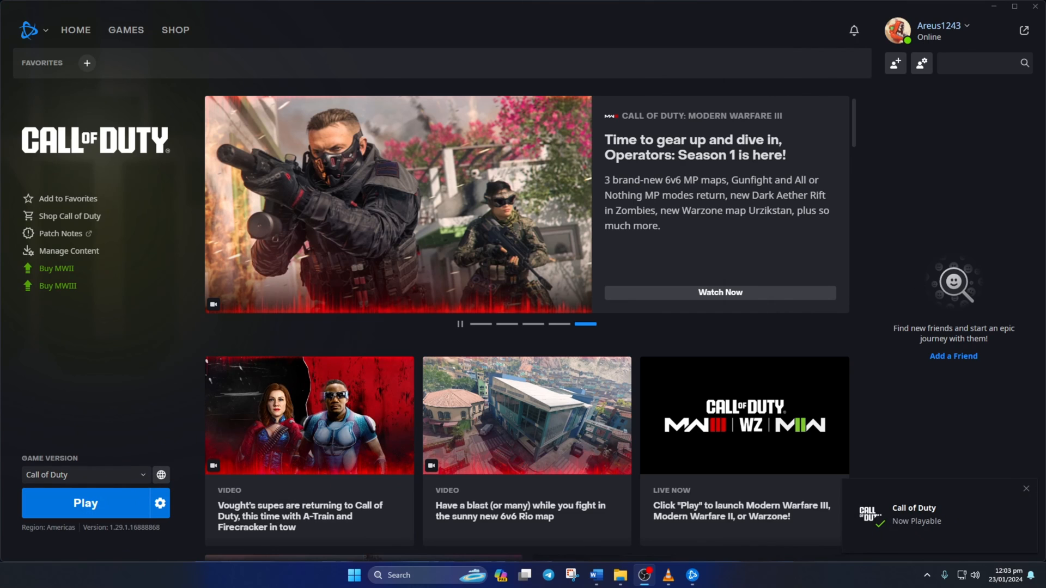
Close the Battle.net launcher now that Call of Duty is playable
{"action": "left_click", "coordinate": [993, 7]}
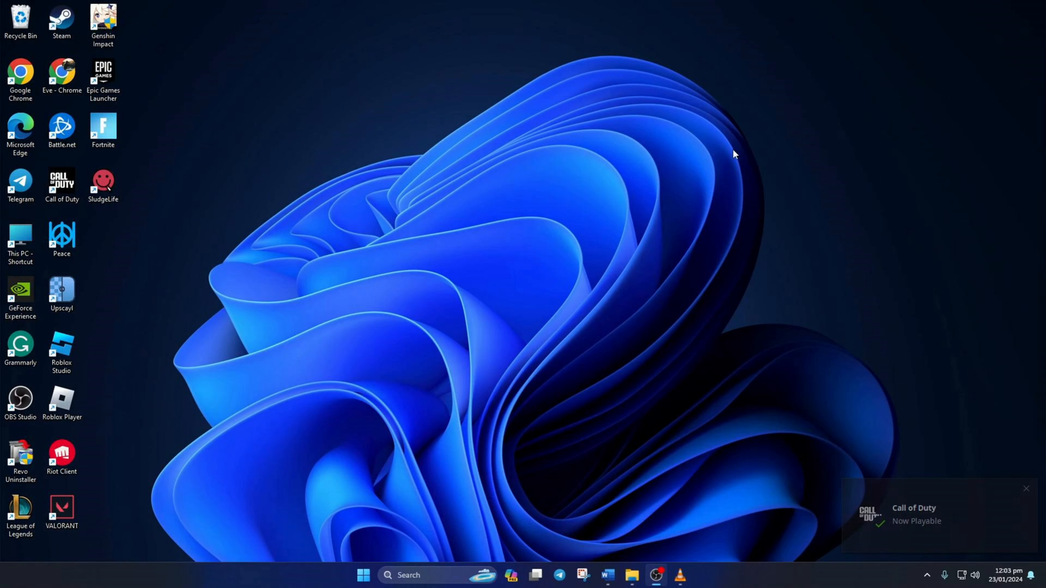